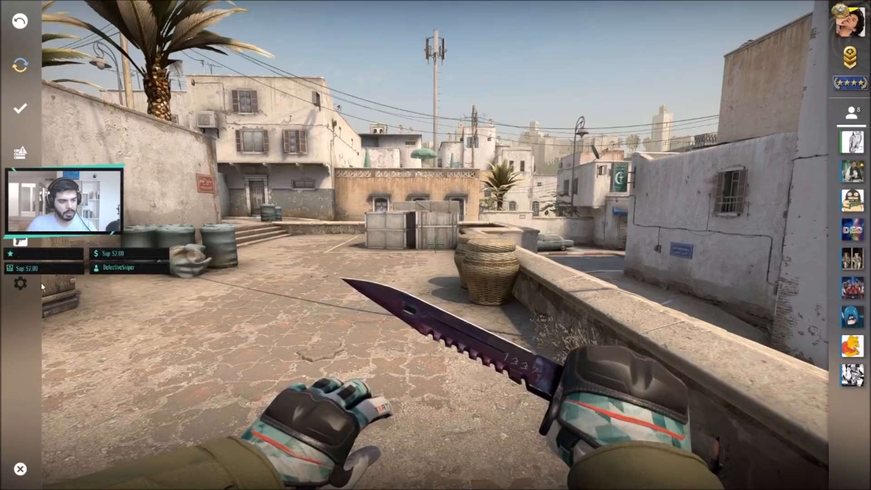
Turn on Enable Developer Console (~) in the general game settings
{"action": "left_click", "coordinate": [20, 283]}
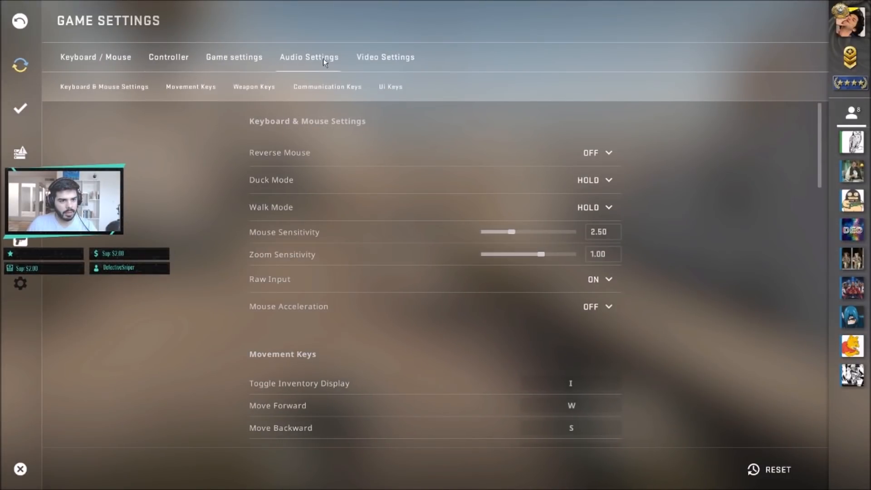
{"action": "left_click", "coordinate": [234, 56]}
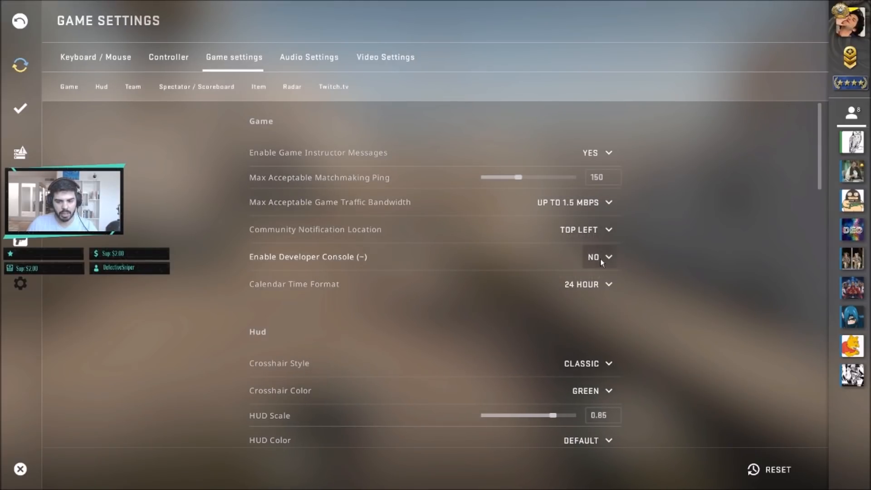
{"action": "left_click", "coordinate": [598, 257]}
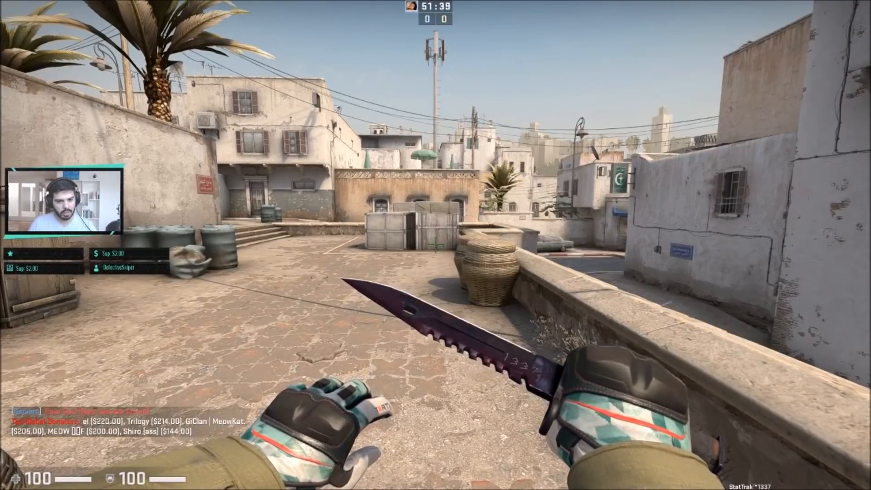
Enter net_graph 1 in the developer console to show the fps/ping overlay
{"action": "key", "text": "`"}
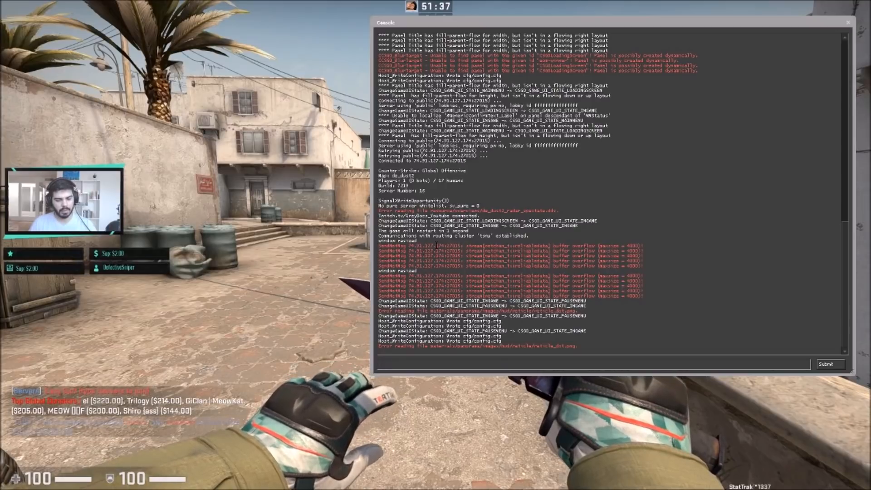
{"action": "type", "text": "net_g"}
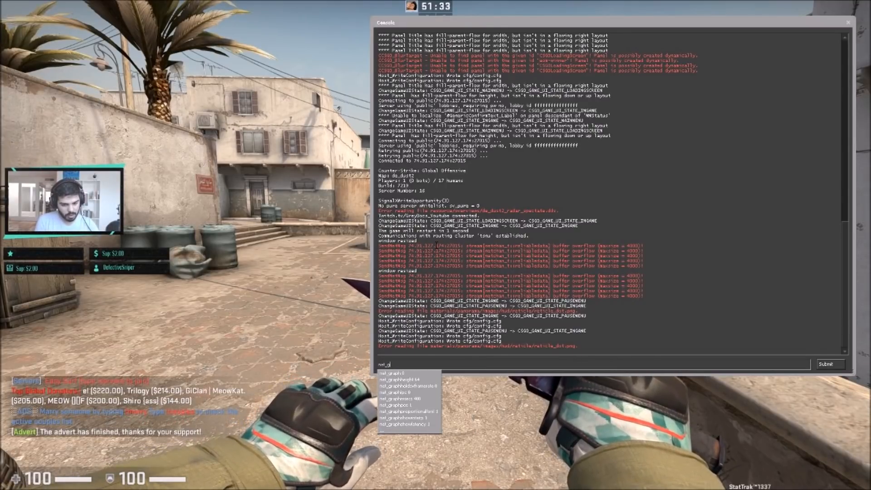
{"action": "type", "text": "net_graph"}
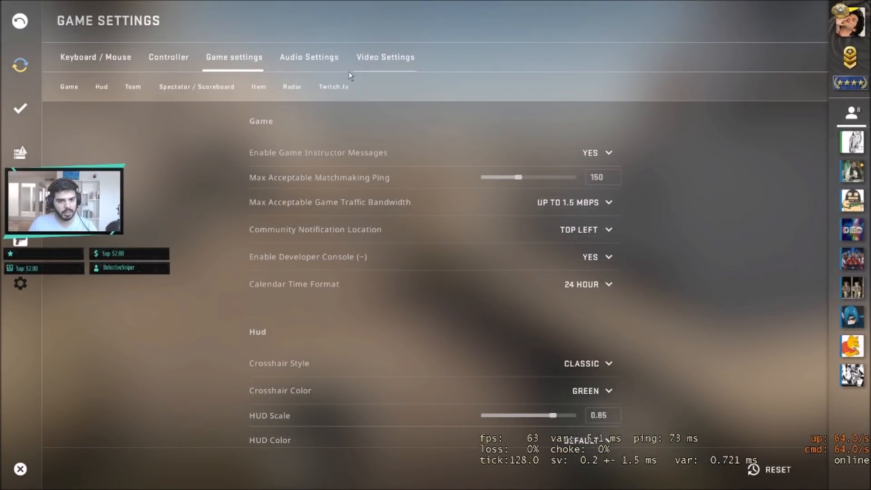
Set the video aspect ratio to Normal 4:3
{"action": "left_click", "coordinate": [385, 56]}
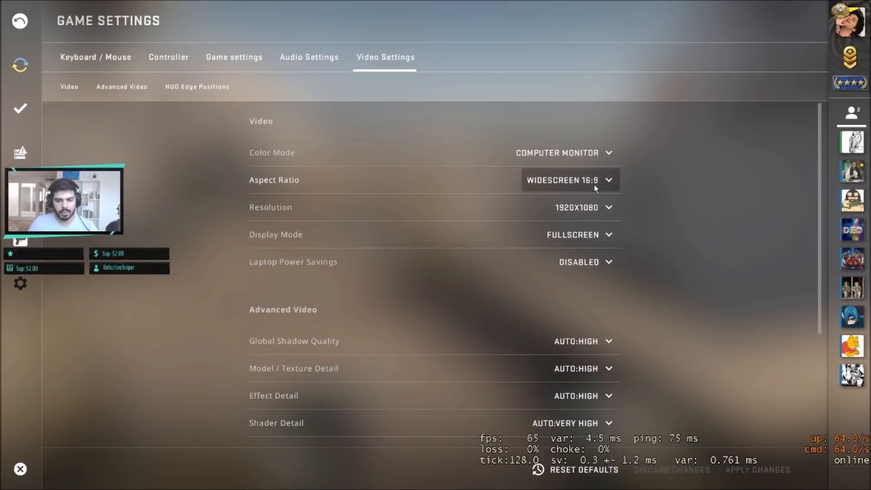
{"action": "left_click", "coordinate": [568, 180]}
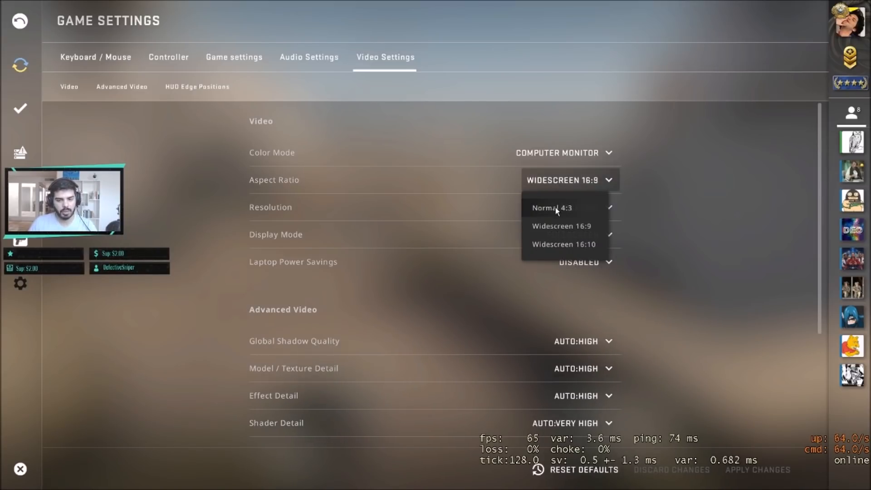
{"action": "left_click", "coordinate": [552, 207]}
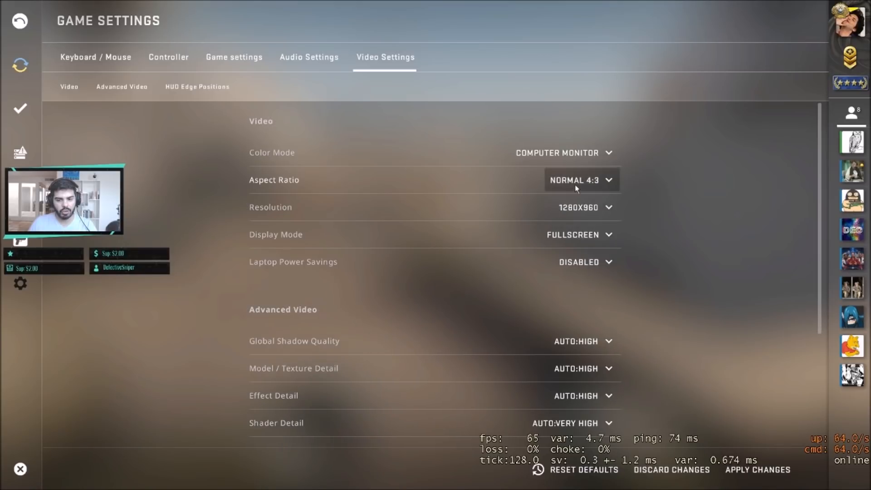
{"action": "left_click", "coordinate": [581, 180]}
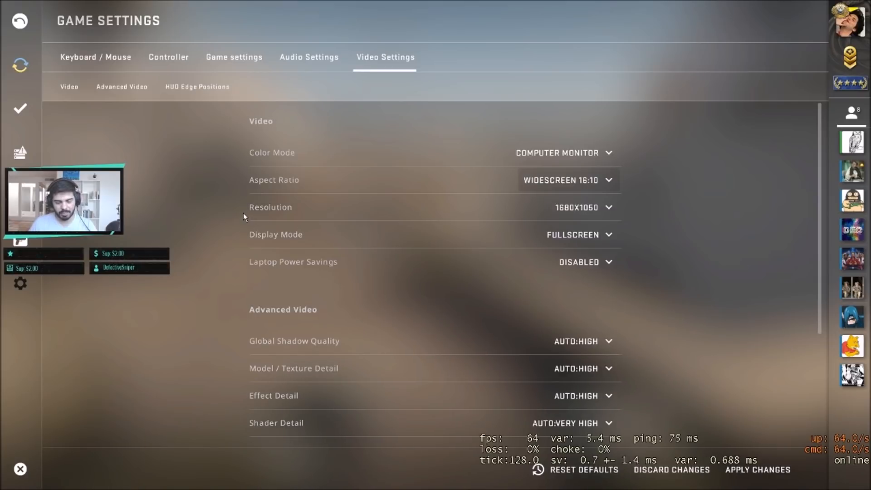
{"action": "left_click", "coordinate": [564, 179]}
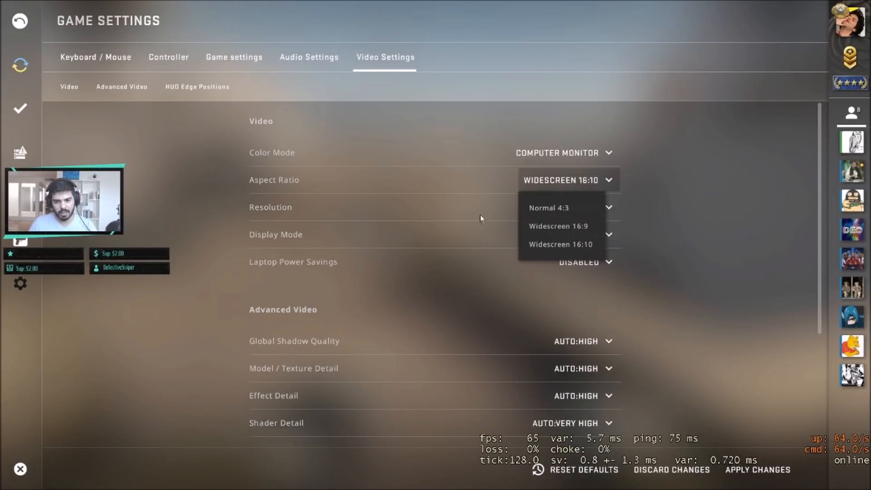
{"action": "left_click", "coordinate": [549, 207]}
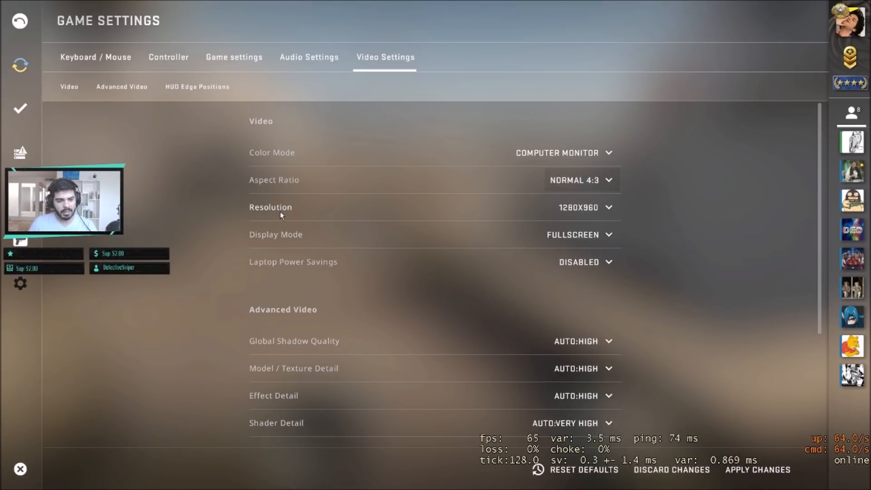
Choose the 1152x864 resolution from the resolution list
{"action": "left_click", "coordinate": [586, 207]}
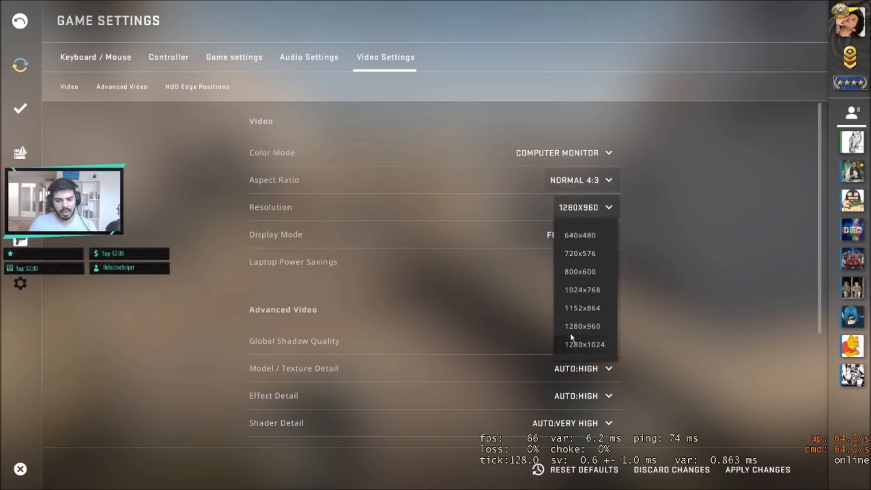
{"action": "mouse_move", "coordinate": [587, 338]}
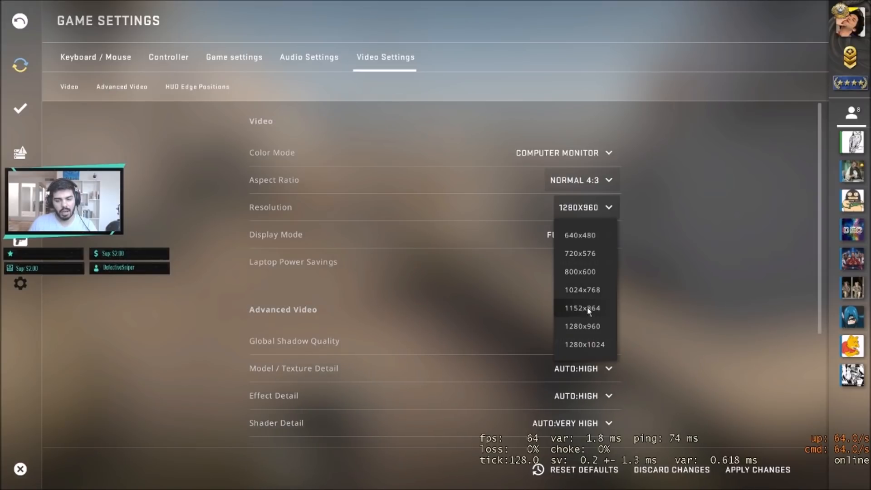
{"action": "mouse_move", "coordinate": [595, 318]}
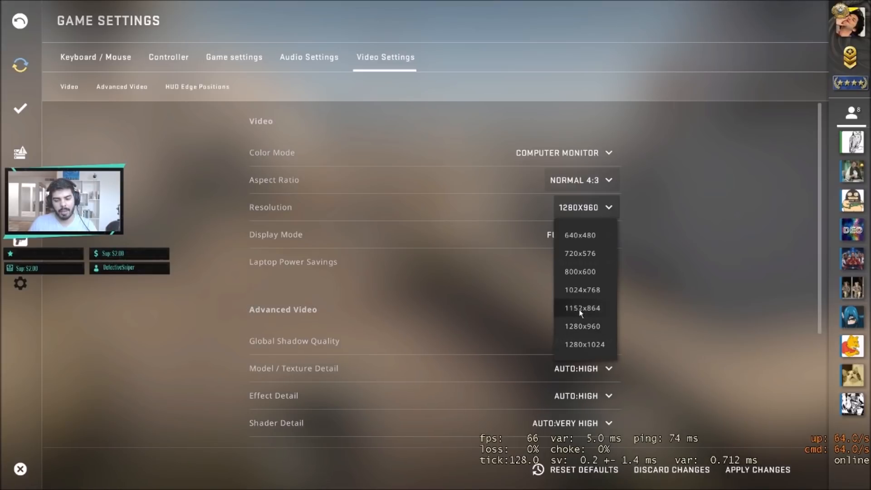
{"action": "left_click", "coordinate": [583, 308]}
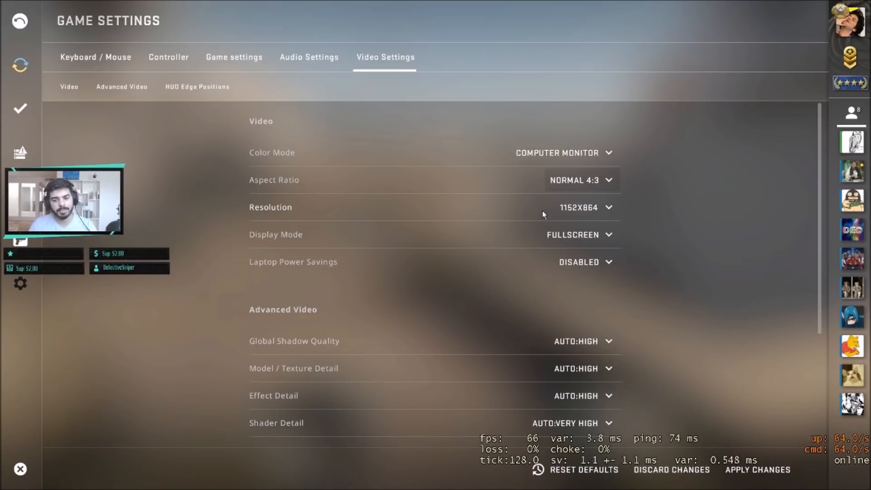
{"action": "mouse_move", "coordinate": [546, 215]}
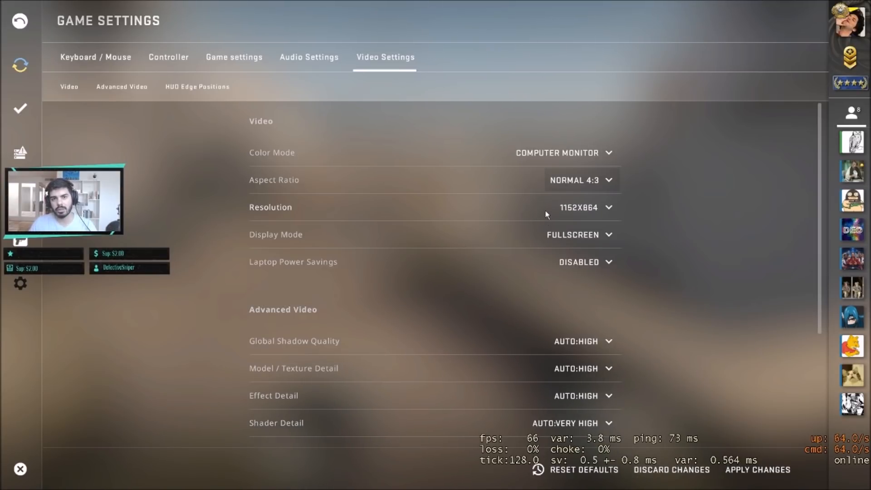
{"action": "left_click", "coordinate": [580, 180]}
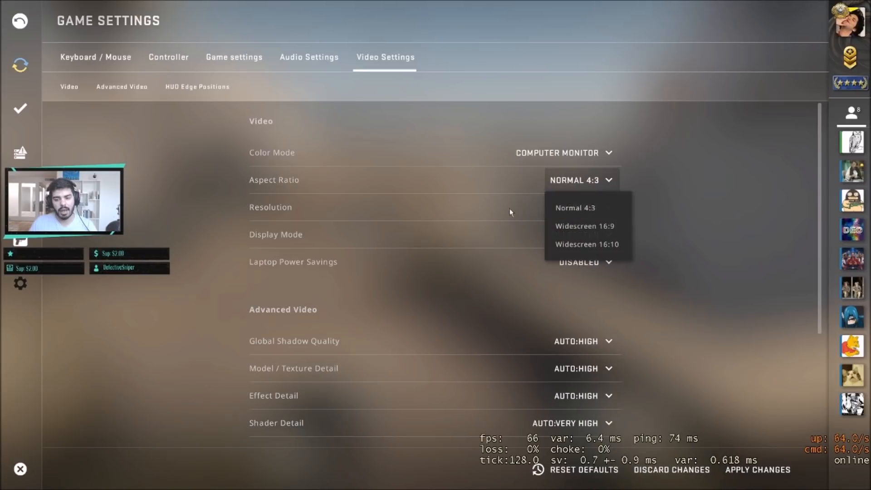
{"action": "left_click", "coordinate": [575, 207]}
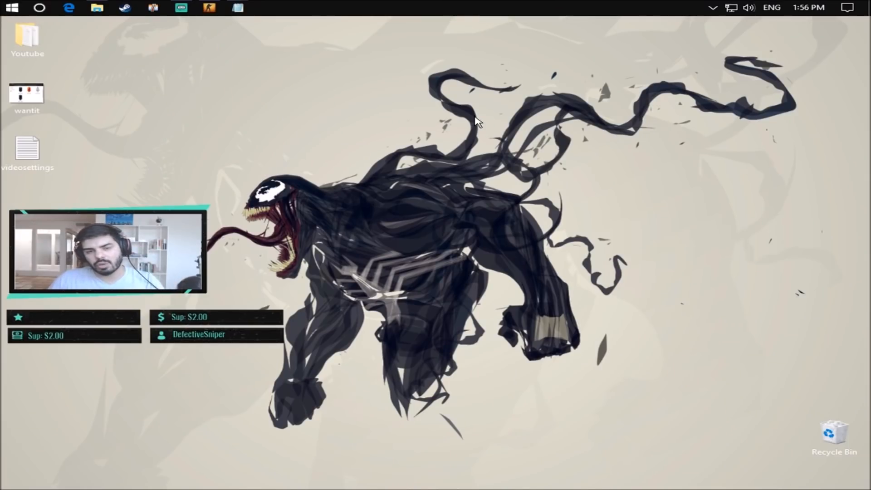
{"action": "mouse_move", "coordinate": [283, 162]}
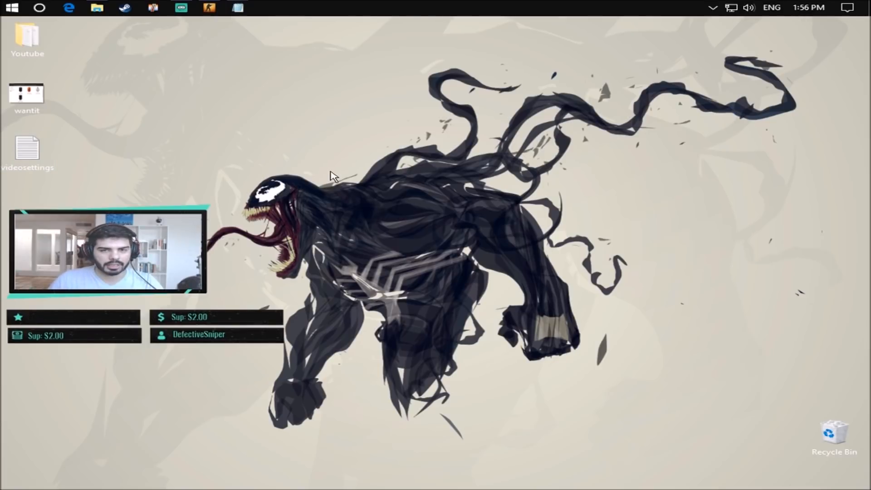
{"action": "mouse_move", "coordinate": [373, 134]}
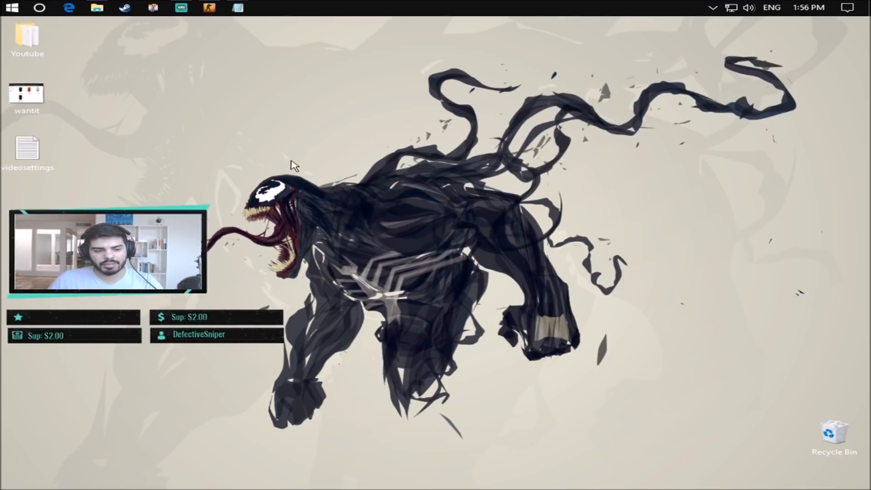
{"action": "mouse_move", "coordinate": [352, 179]}
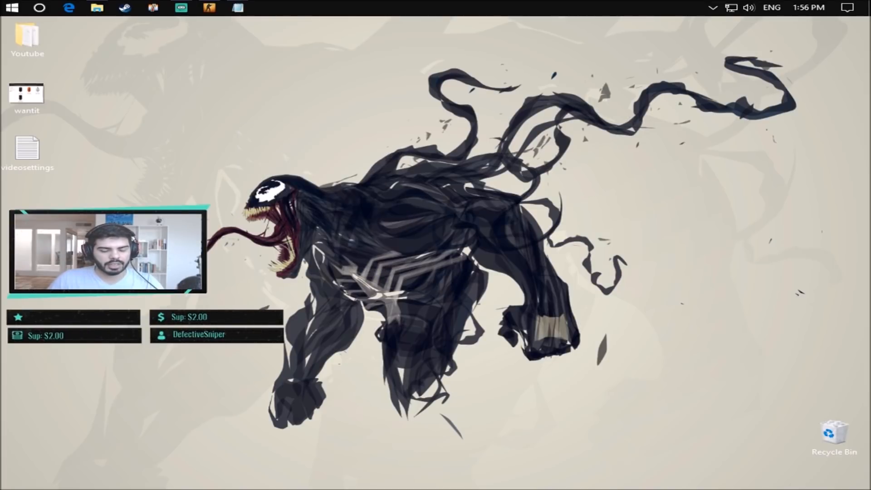
Launch NVIDIA Control Panel from the desktop
{"action": "left_click", "coordinate": [265, 8]}
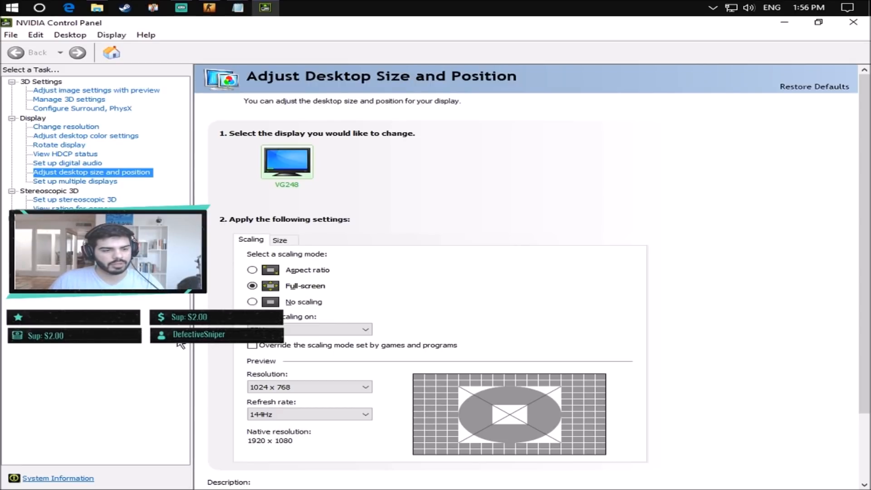
Go to the Change resolution page under Display
{"action": "left_click", "coordinate": [65, 126]}
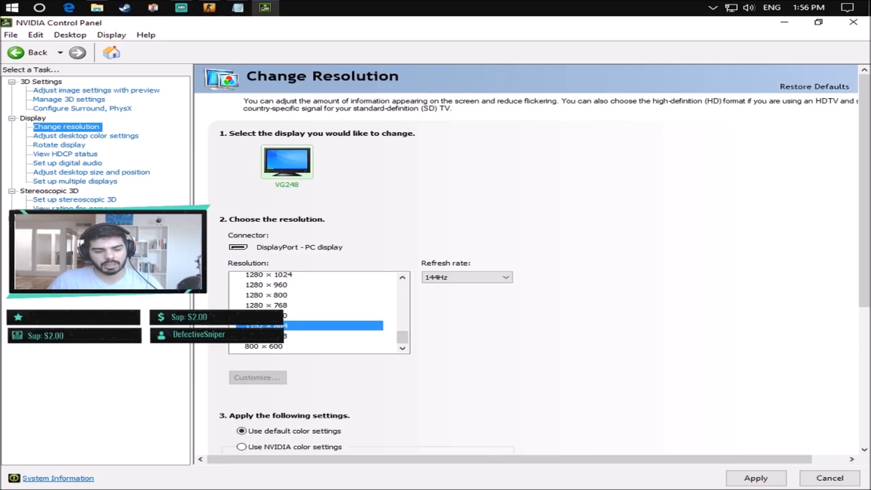
Check the 1152 x 864 entry in the list and close NVIDIA Control Panel
{"action": "left_click", "coordinate": [755, 479]}
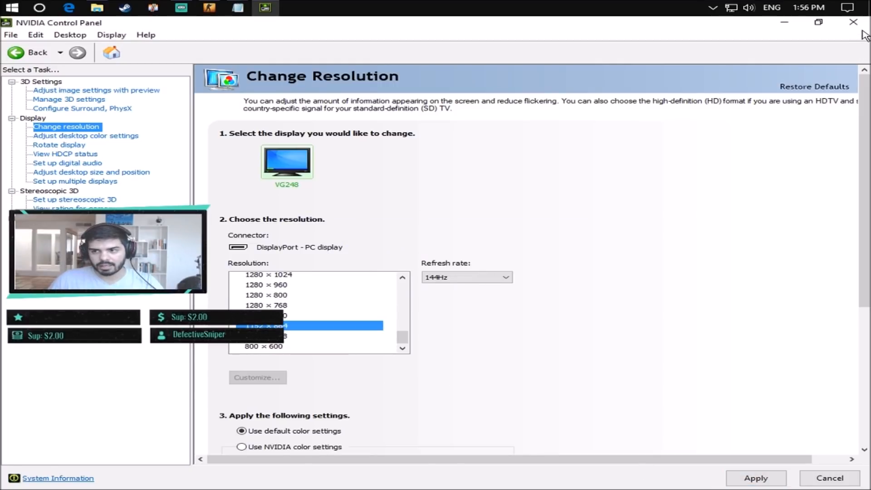
{"action": "left_click", "coordinate": [855, 22]}
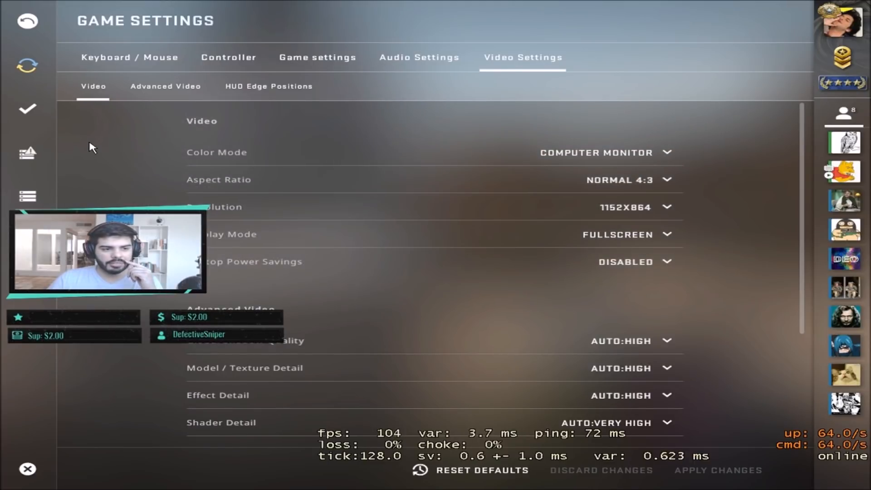
{"action": "mouse_move", "coordinate": [451, 154]}
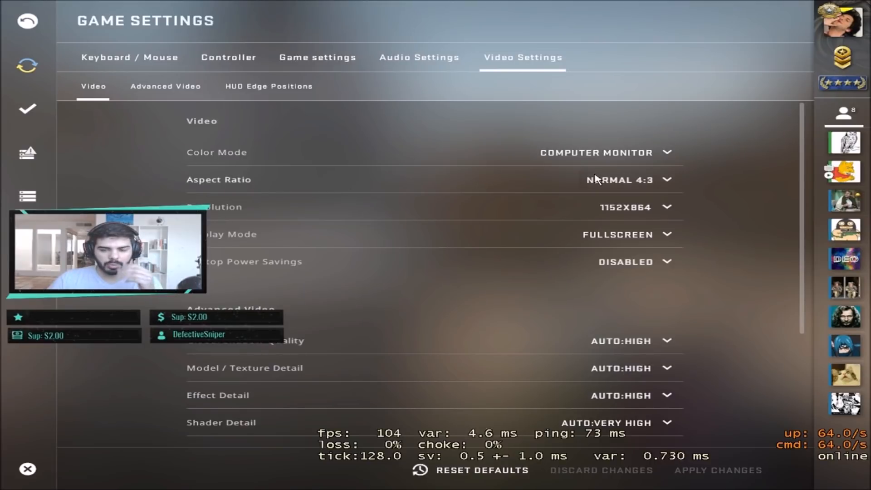
{"action": "mouse_move", "coordinate": [311, 257]}
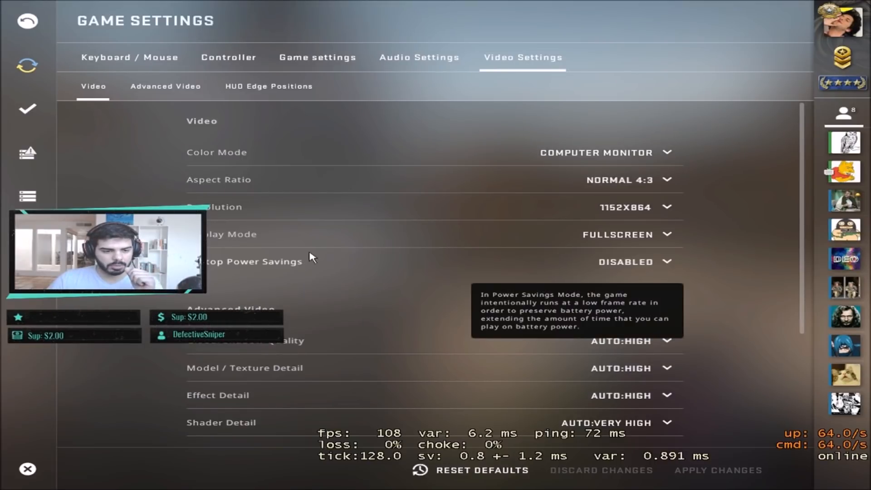
{"action": "mouse_move", "coordinate": [261, 247]}
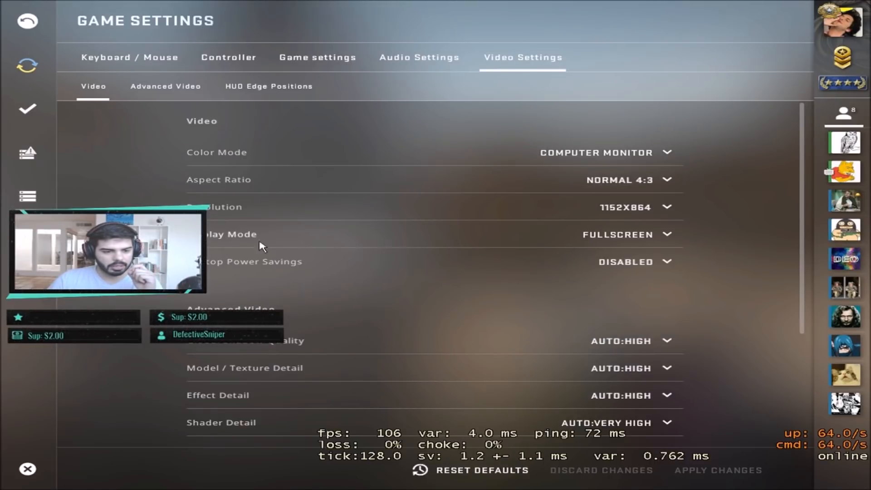
Review the video settings showing Normal 4:3, 1152x864, Fullscreen
{"action": "left_click", "coordinate": [618, 235]}
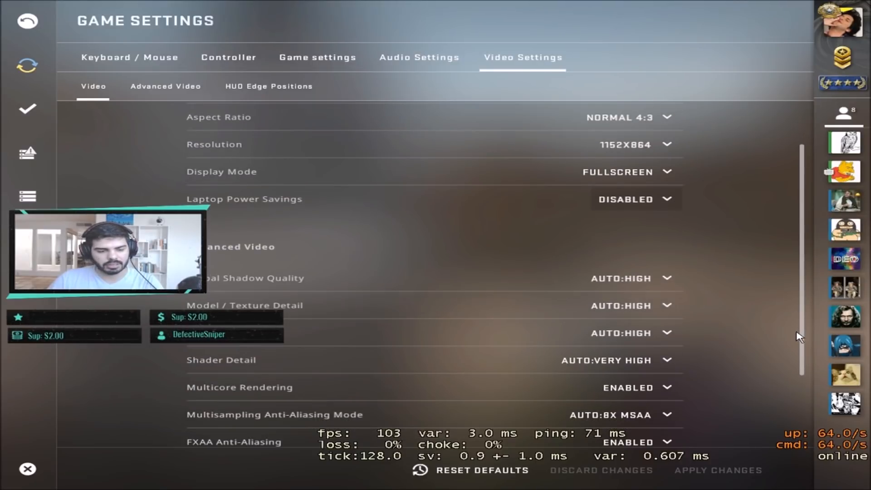
Lower Global Shadow Quality to Medium in the advanced video options
{"action": "scroll", "scroll_direction": "down", "scroll_amount": 3}
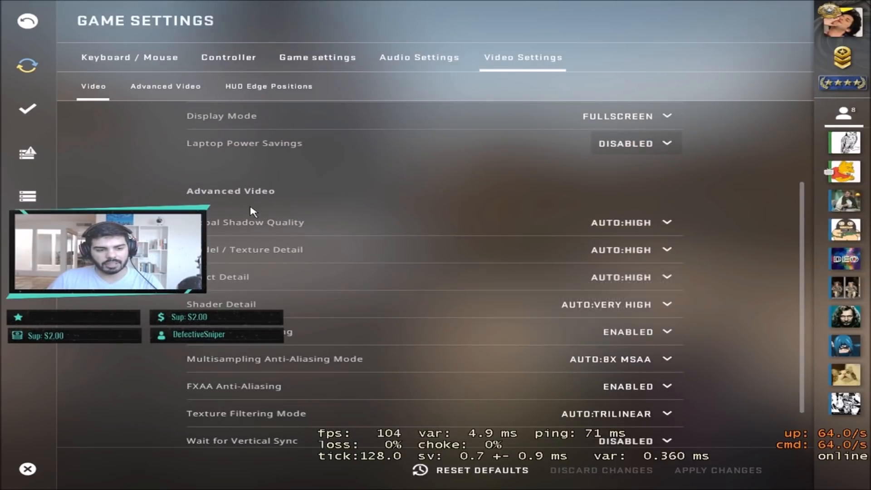
{"action": "scroll", "scroll_direction": "down", "scroll_amount": 3}
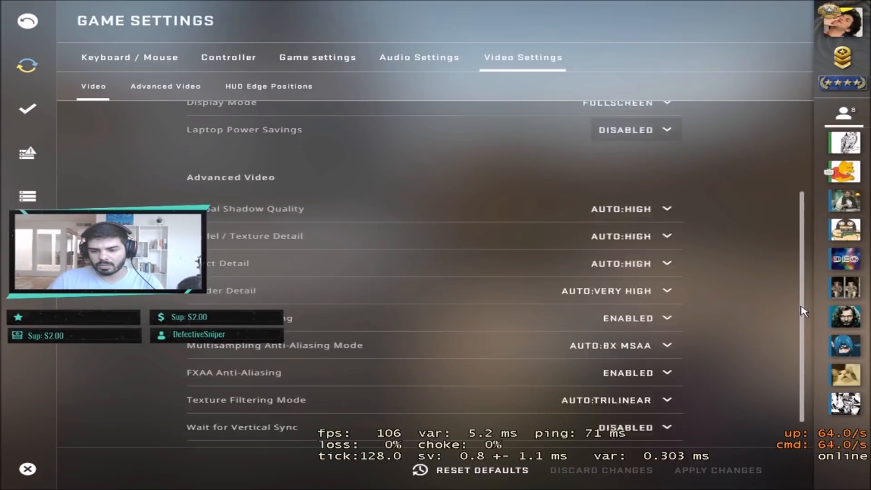
{"action": "scroll", "scroll_direction": "down", "scroll_amount": 3}
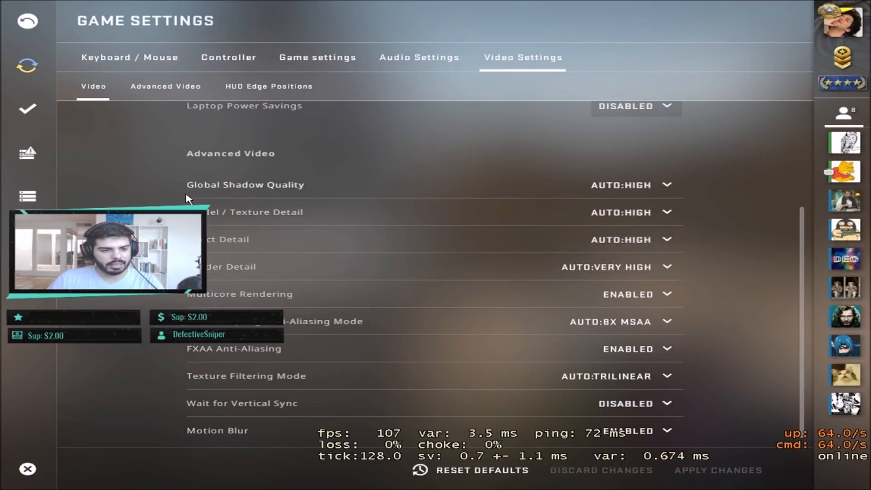
{"action": "left_click", "coordinate": [632, 185]}
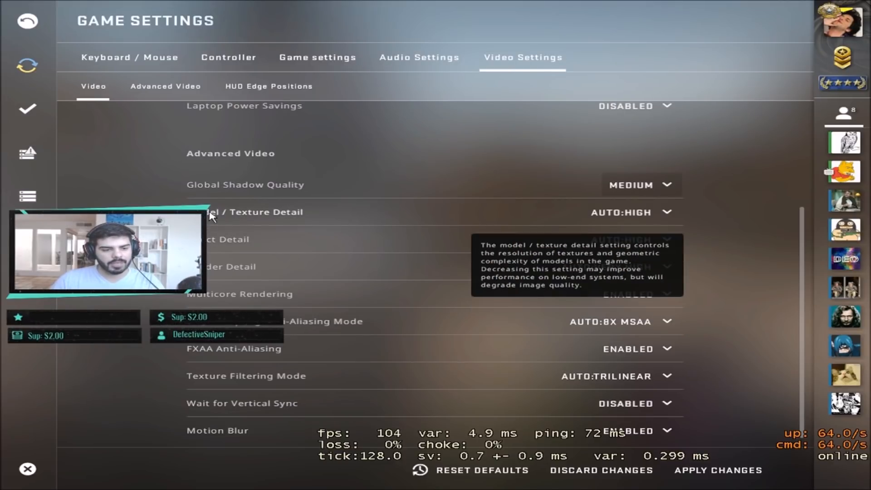
Set Model/Texture Detail and Shader Detail to Low
{"action": "left_click", "coordinate": [631, 212]}
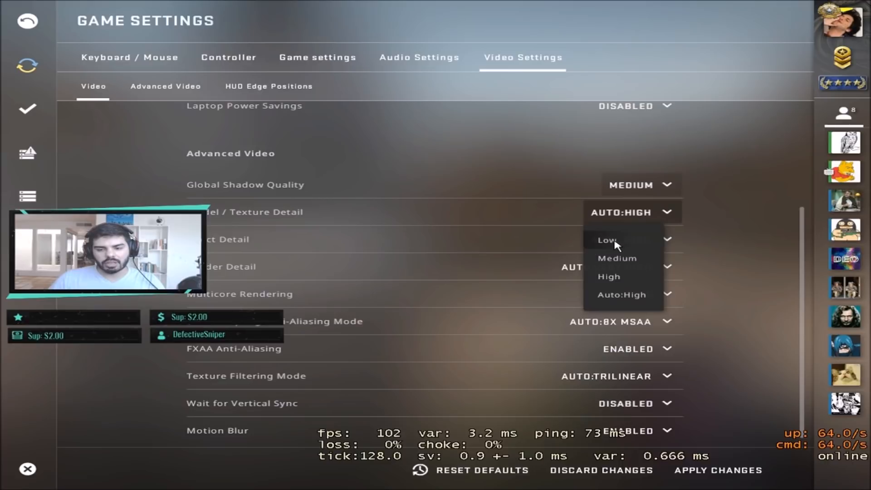
{"action": "left_click", "coordinate": [606, 240]}
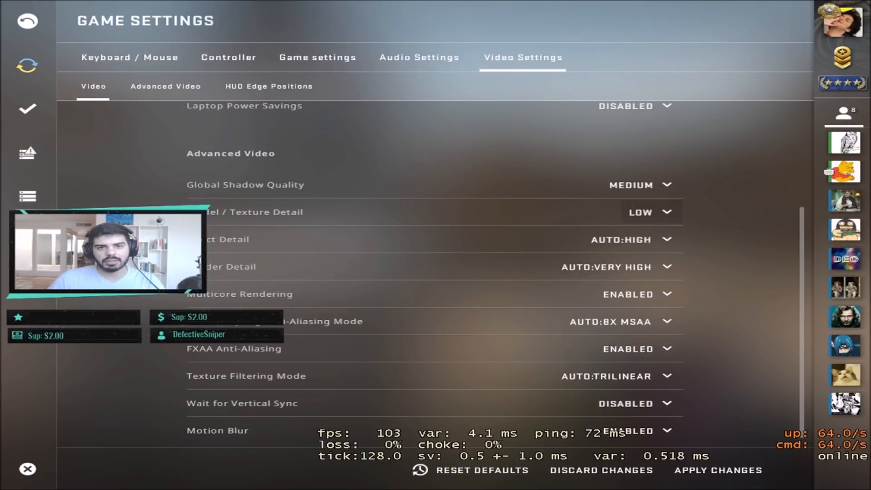
{"action": "mouse_move", "coordinate": [310, 241]}
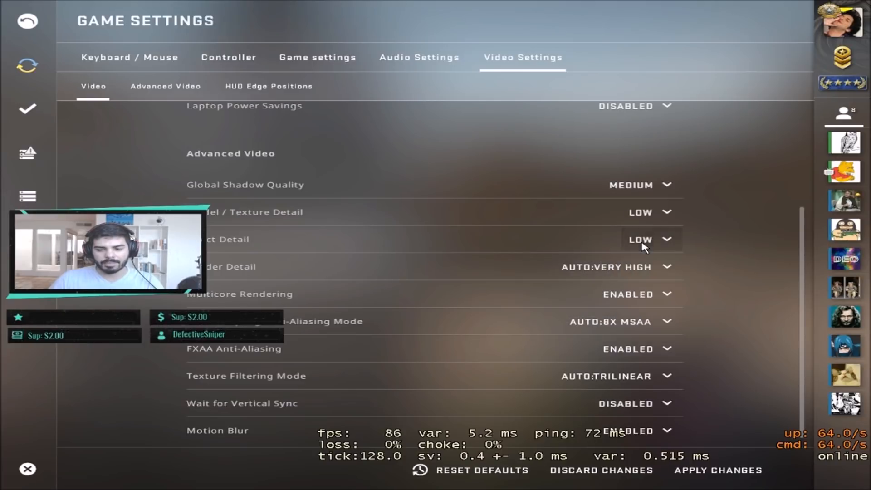
{"action": "mouse_move", "coordinate": [251, 274]}
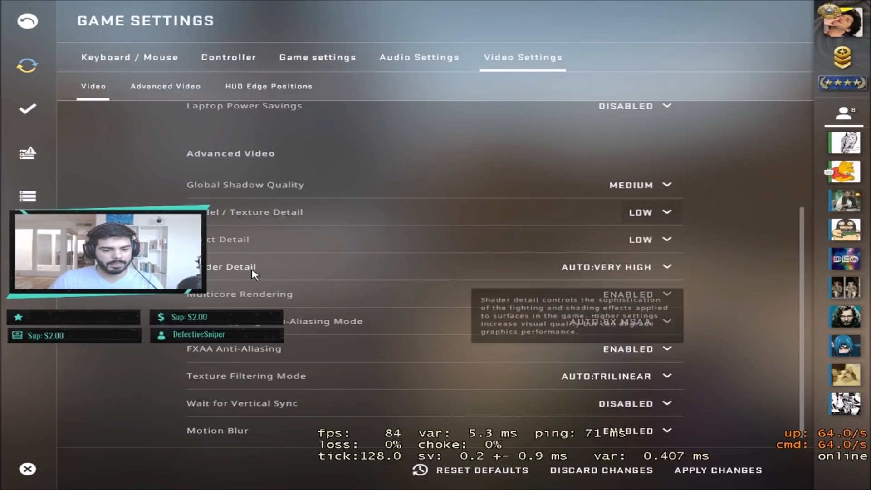
{"action": "left_click", "coordinate": [649, 267]}
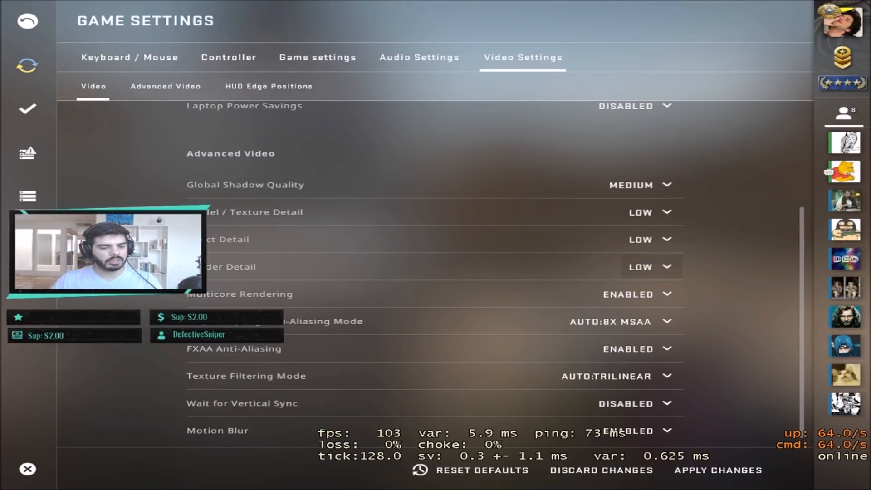
{"action": "mouse_move", "coordinate": [233, 273]}
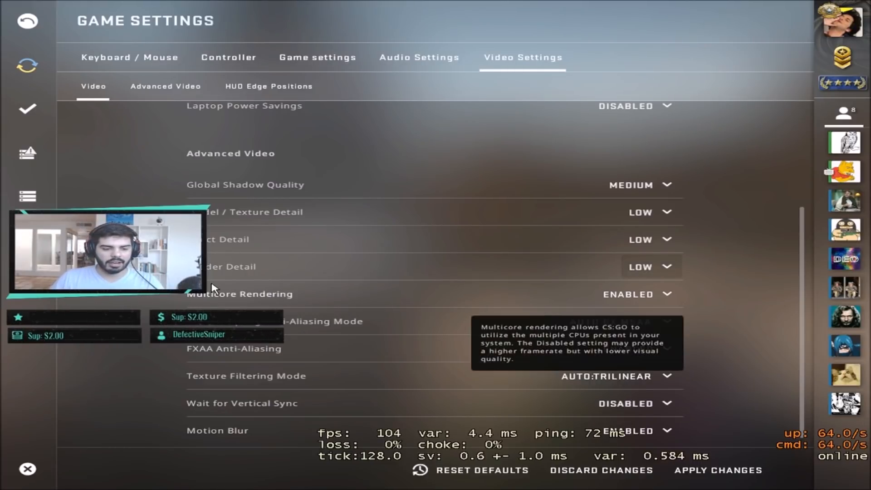
{"action": "mouse_move", "coordinate": [651, 267]}
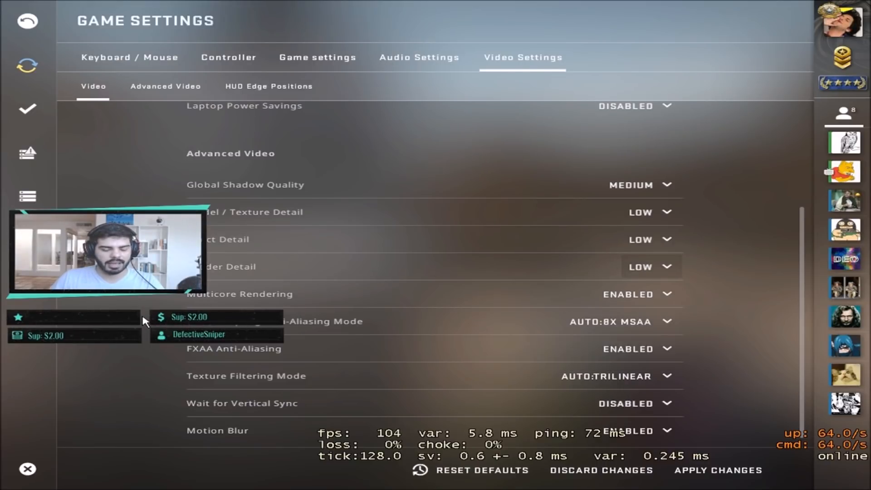
Keep Multicore Rendering Enabled and set Multisampling Anti-Aliasing to None
{"action": "left_click", "coordinate": [650, 267]}
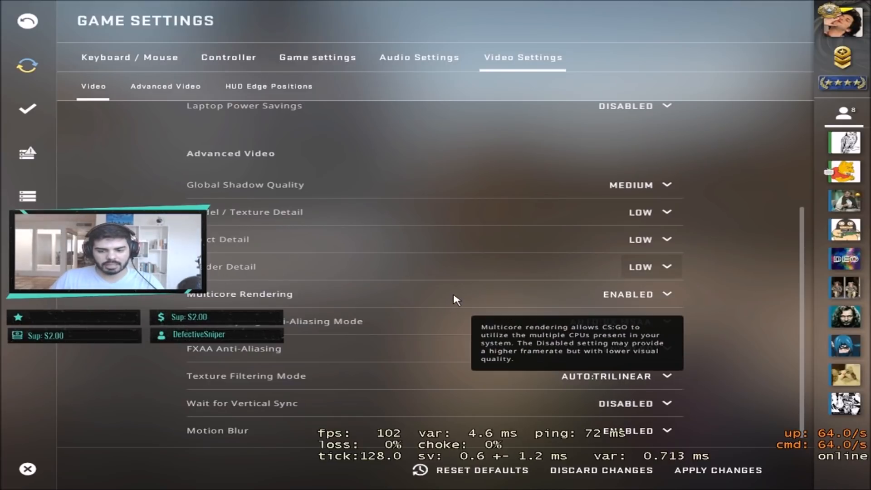
{"action": "left_click", "coordinate": [636, 295]}
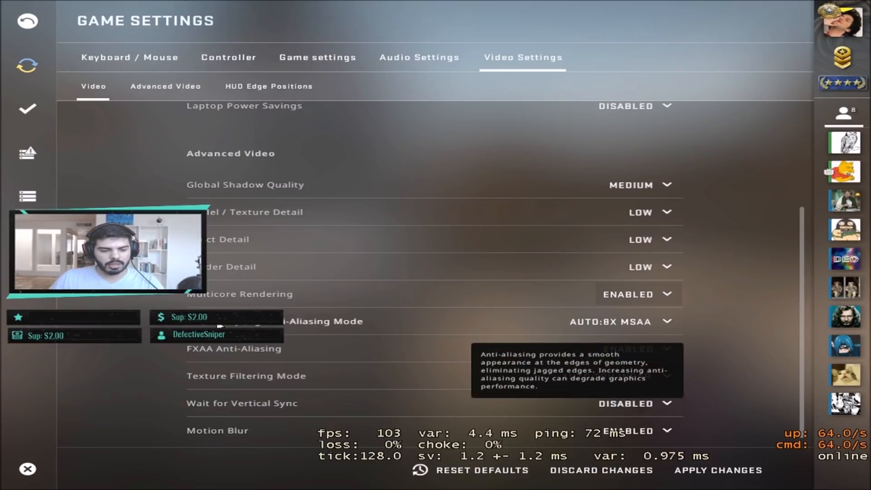
{"action": "mouse_move", "coordinate": [586, 328]}
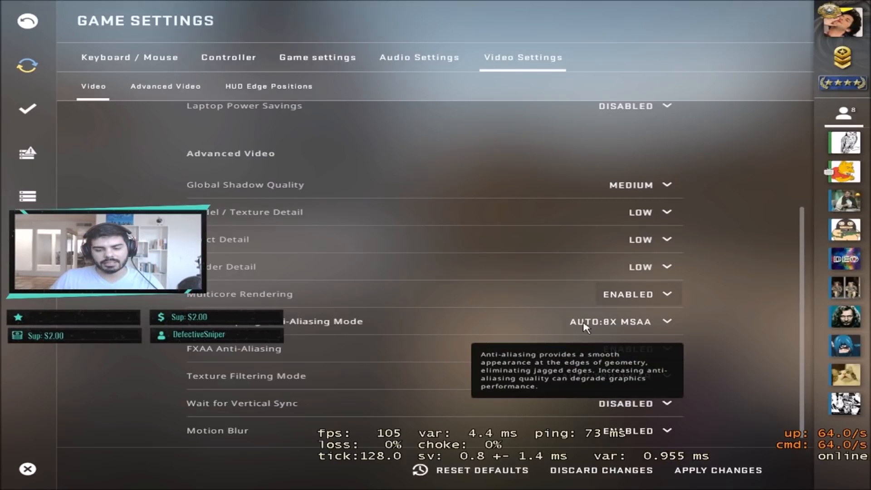
{"action": "left_click", "coordinate": [611, 321]}
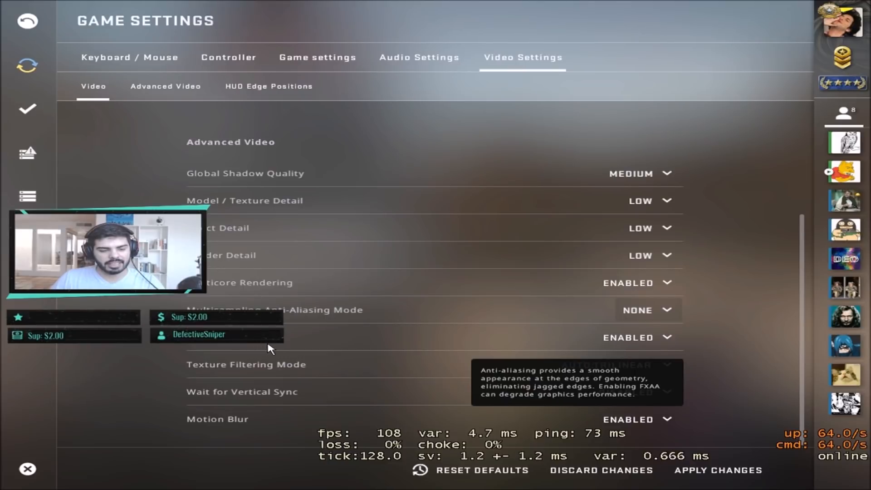
Disable FXAA Anti-Aliasing and set Texture Filtering Mode to Bilinear
{"action": "left_click", "coordinate": [638, 337]}
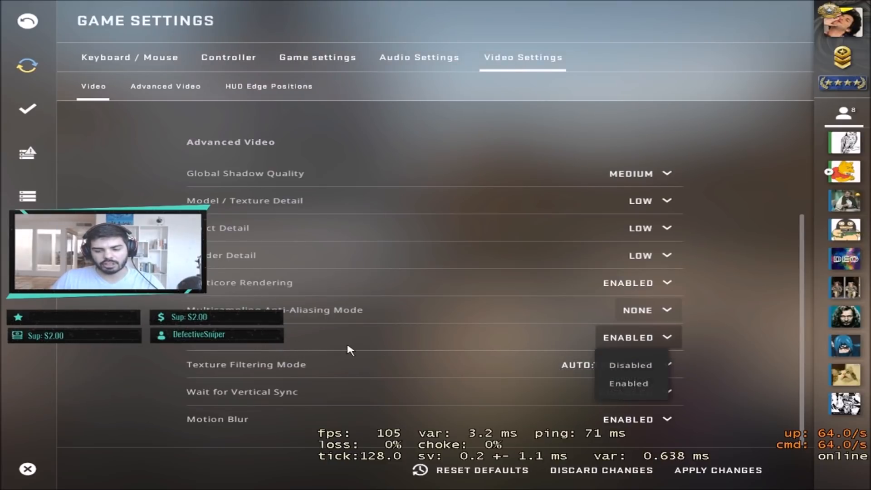
{"action": "left_click", "coordinate": [631, 365]}
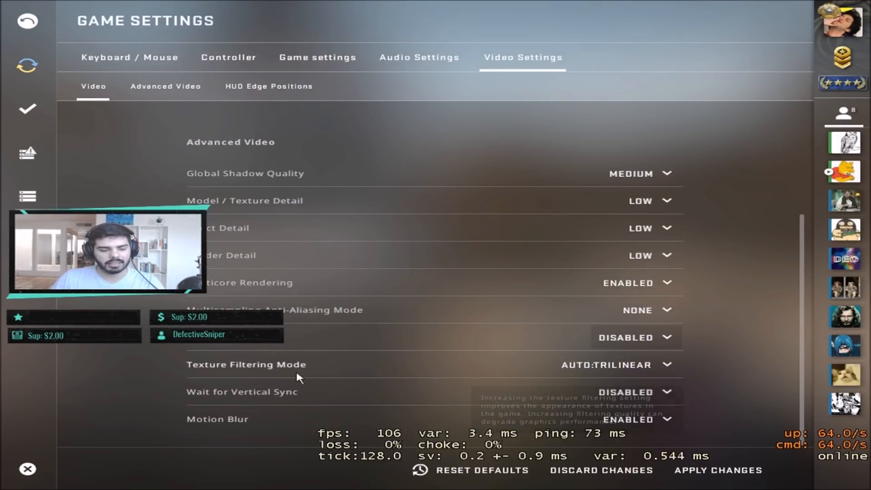
{"action": "left_click", "coordinate": [606, 365]}
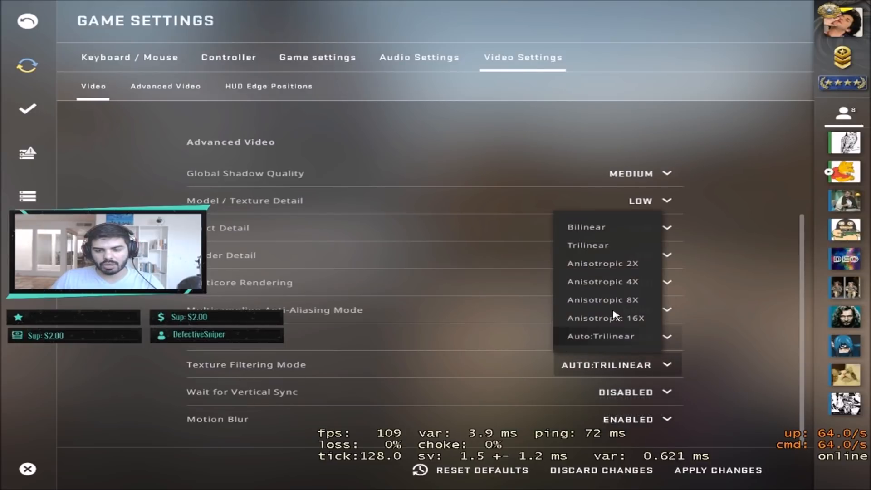
{"action": "left_click", "coordinate": [587, 227]}
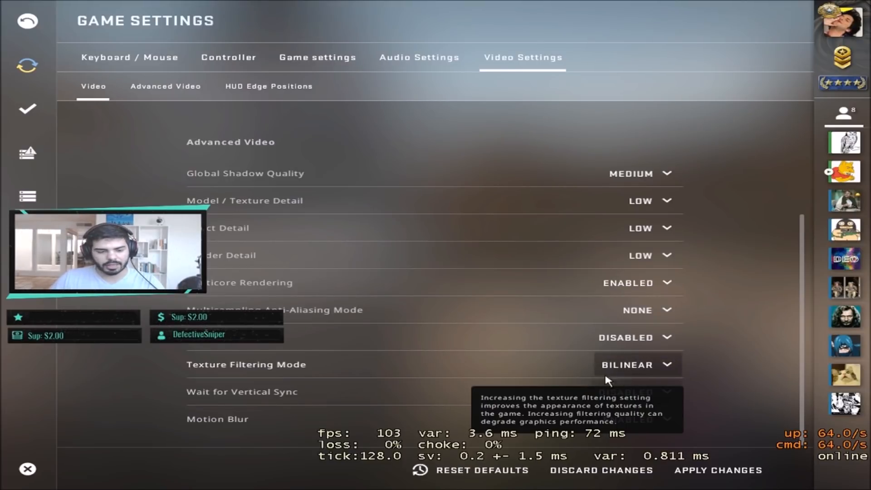
Apply the new video settings and return to the match
{"action": "left_click", "coordinate": [637, 393]}
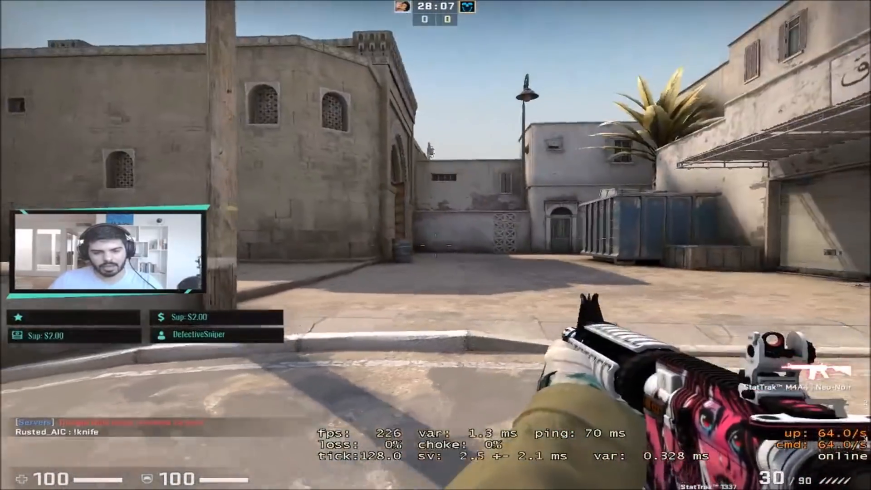
{"action": "mouse_move", "coordinate": [435, 245]}
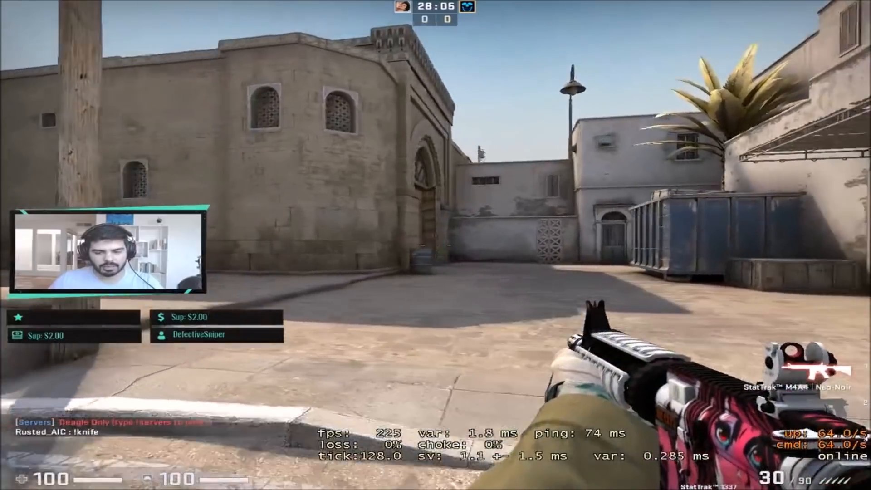